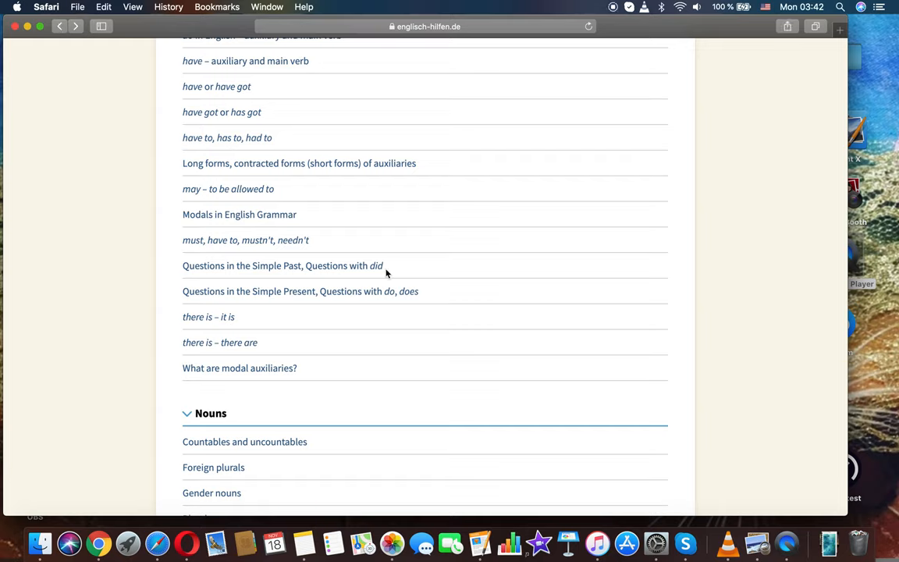
mouse_move(326, 163)
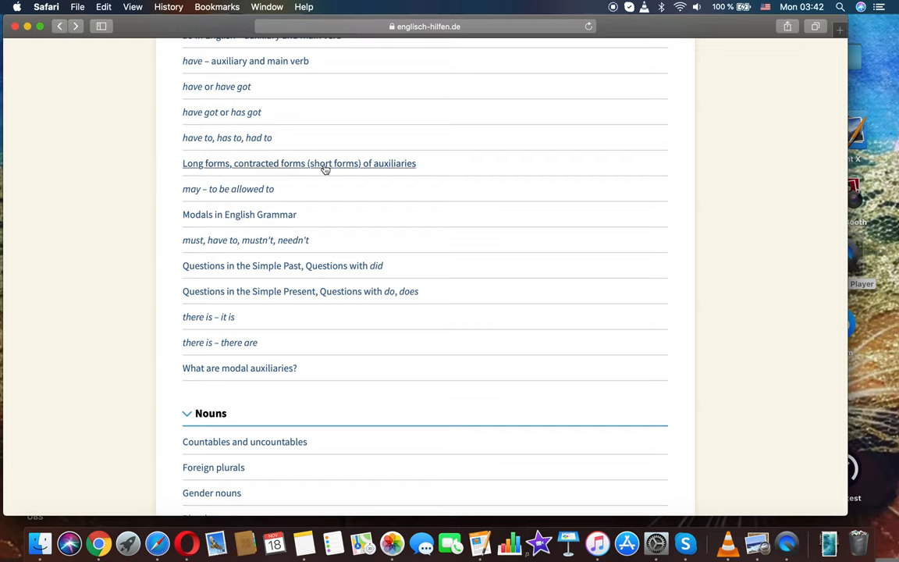
Find and open the 'Questions in the Simple Past, Questions with did' lesson.
scroll(down, 3)
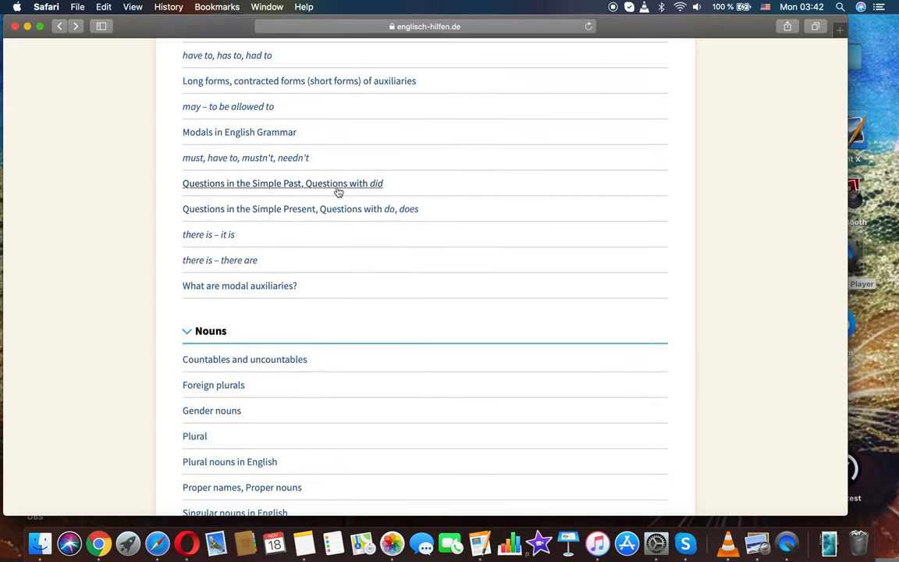
mouse_move(290, 187)
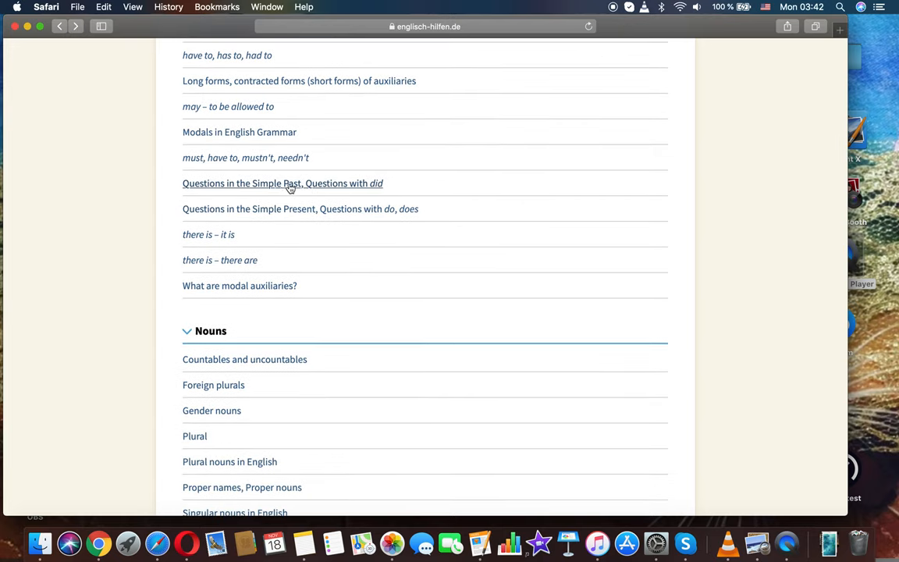
scroll(up, 3)
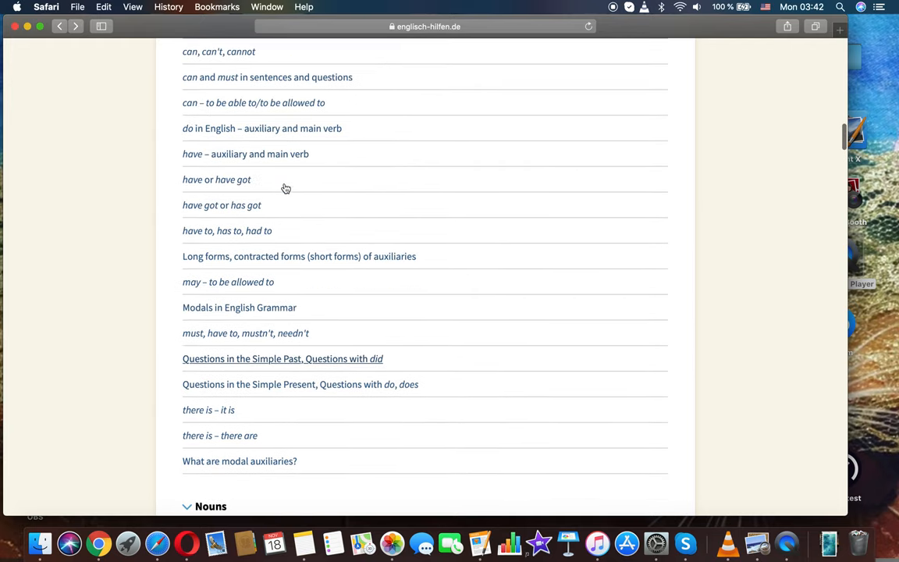
scroll(up, 3)
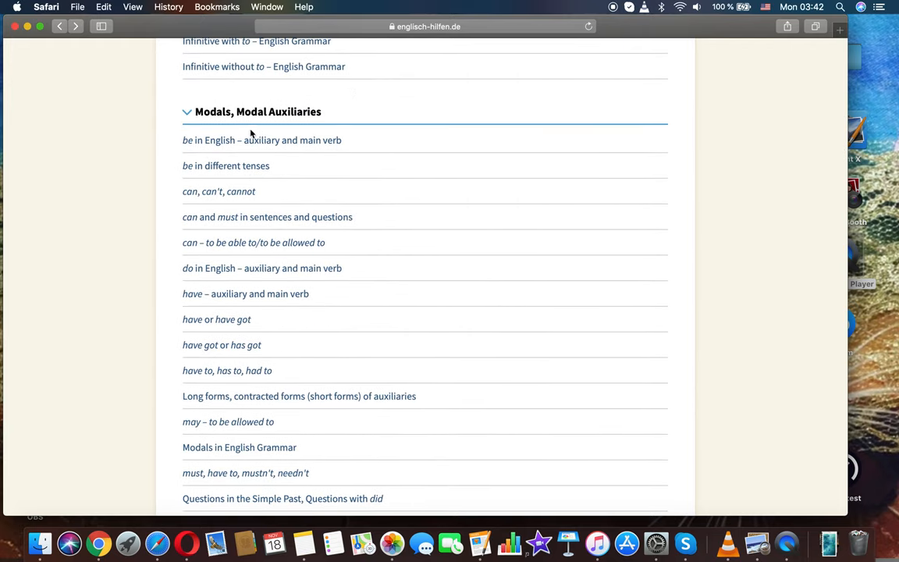
scroll(down, 3)
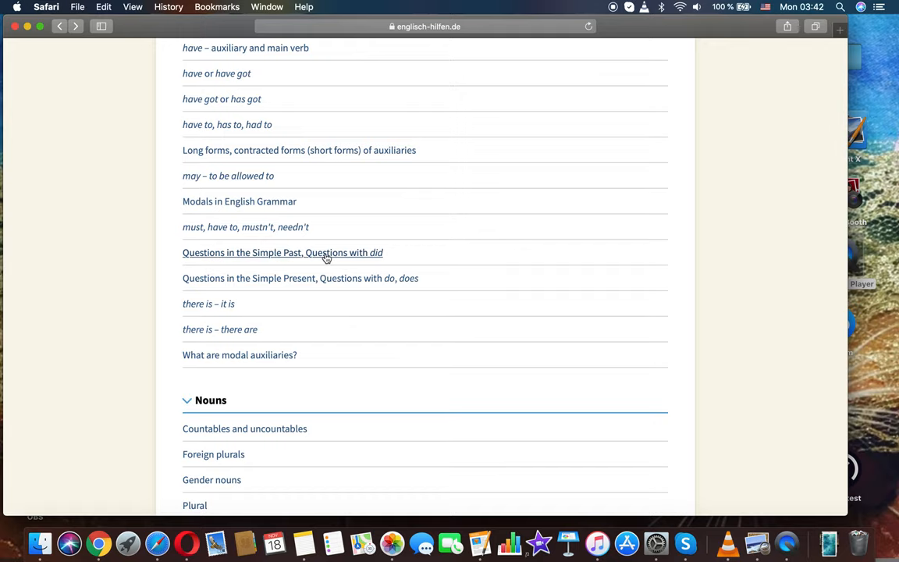
click(281, 252)
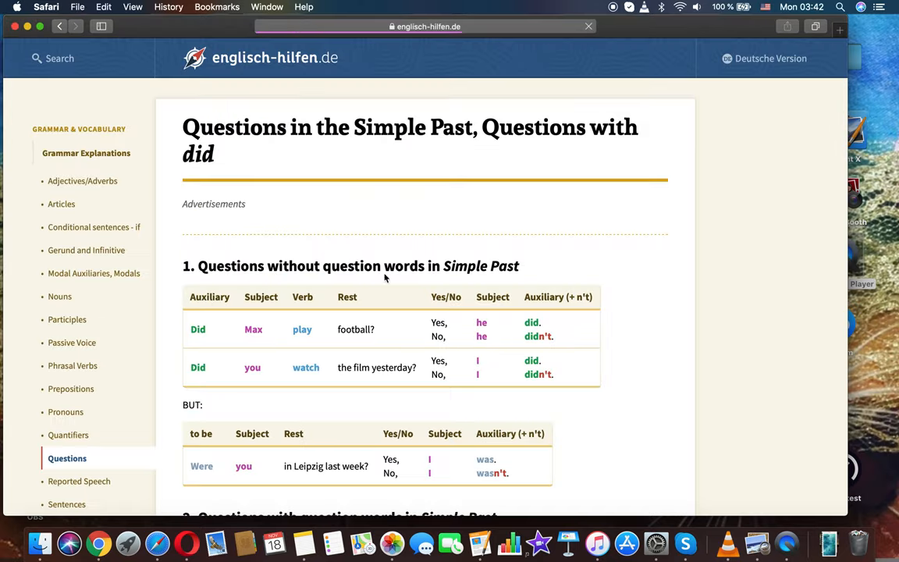
Read through the example tables in sections 1 and 2 of the lesson.
scroll(down, 3)
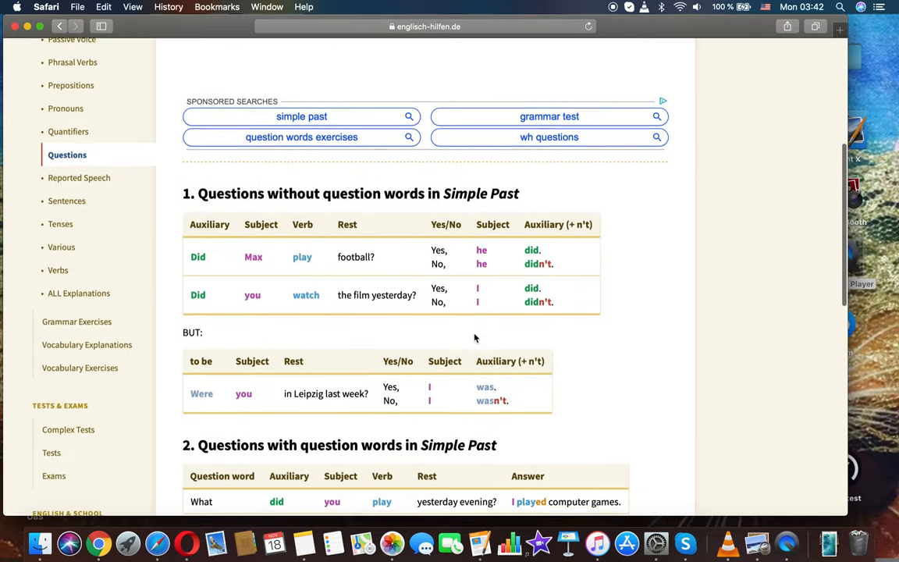
scroll(down, 3)
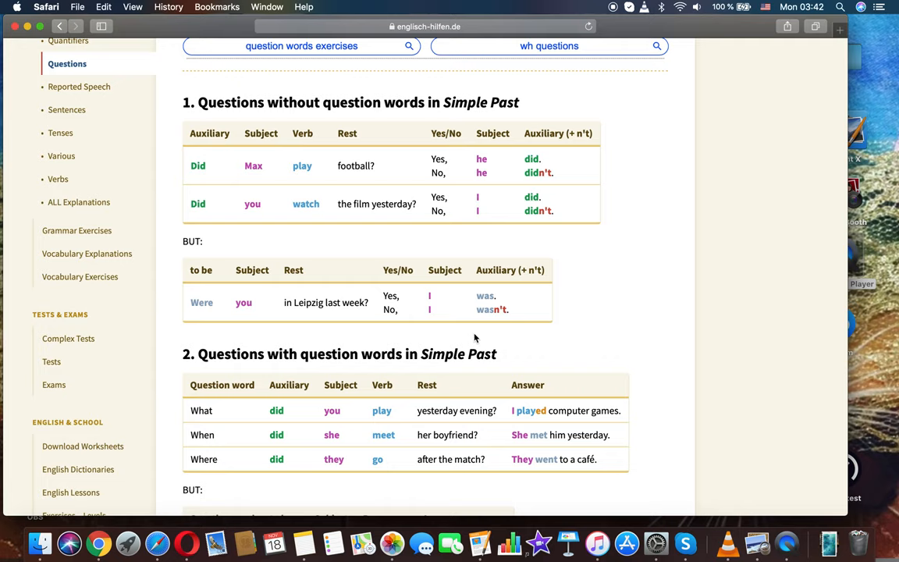
scroll(down, 3)
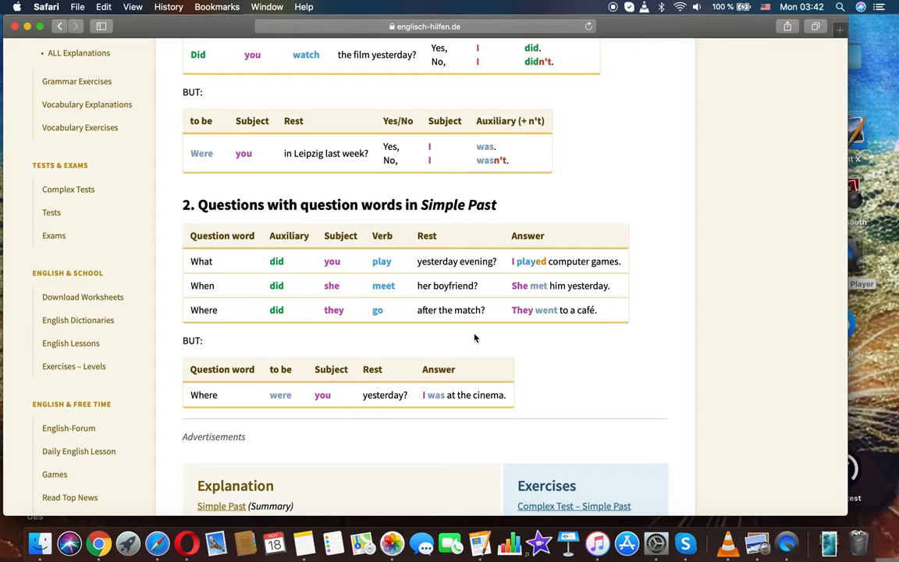
Read past the BUT table down to the Explanation and Exercises boxes and footer.
scroll(down, 3)
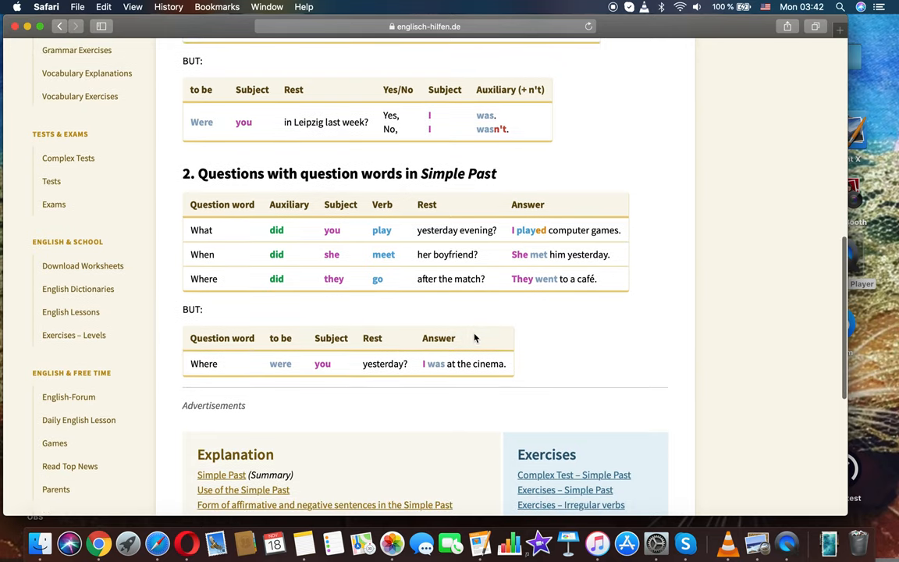
scroll(down, 3)
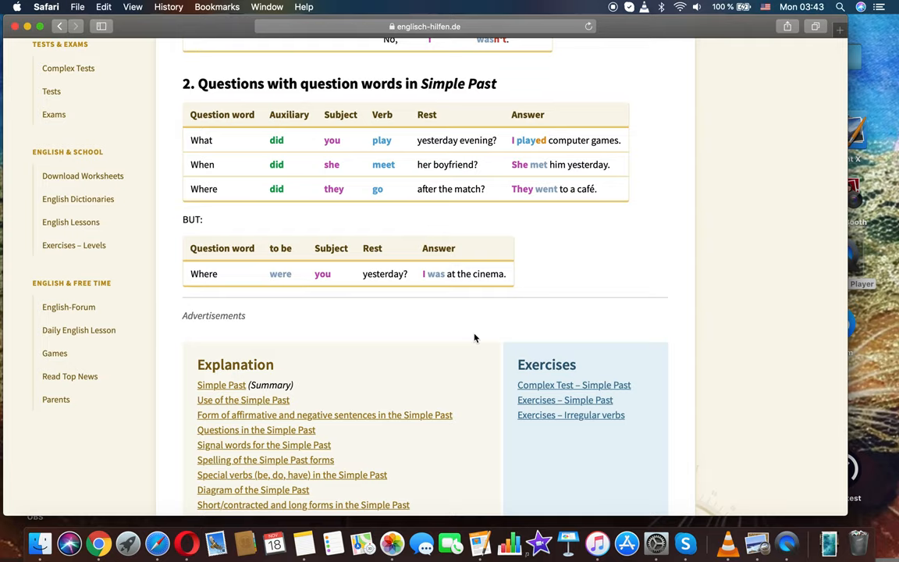
scroll(down, 3)
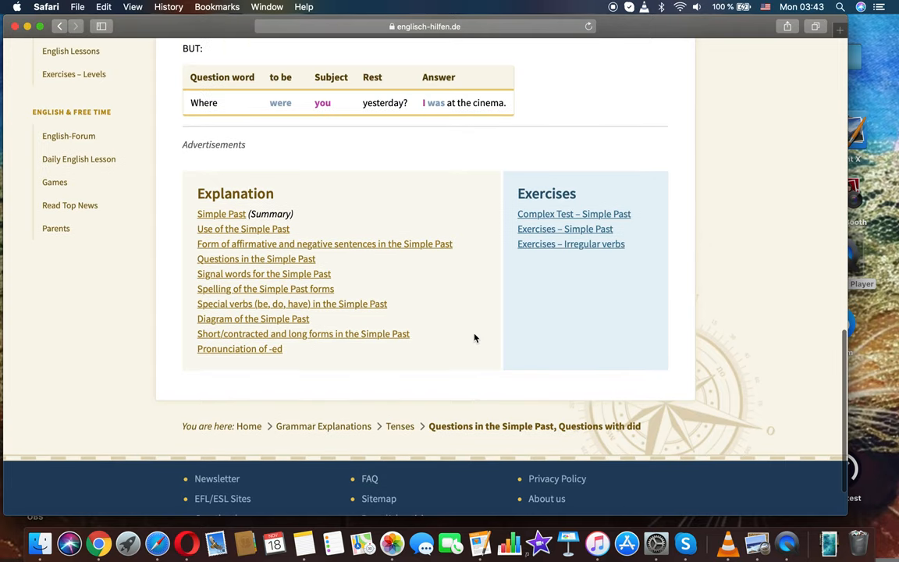